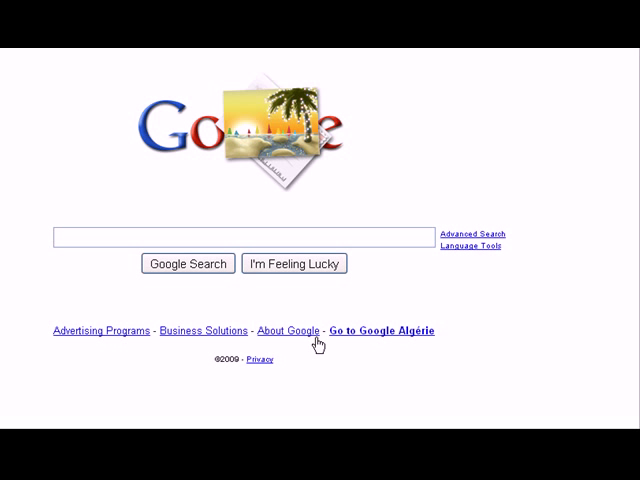
pyautogui.moveTo(240, 300)
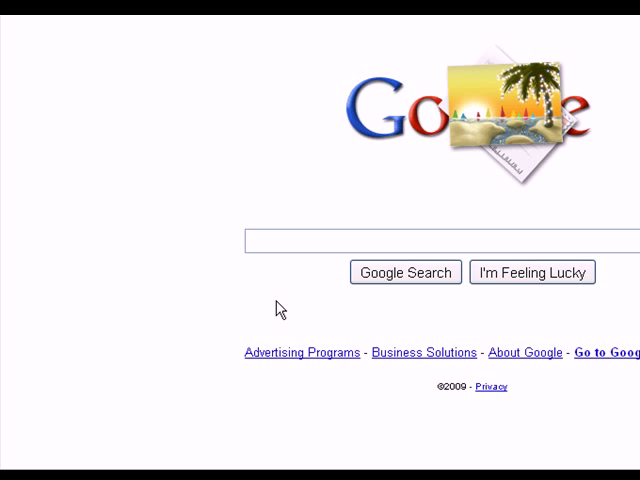
# Search Google for 'tmhmm'.
pyautogui.write('tmhmm')
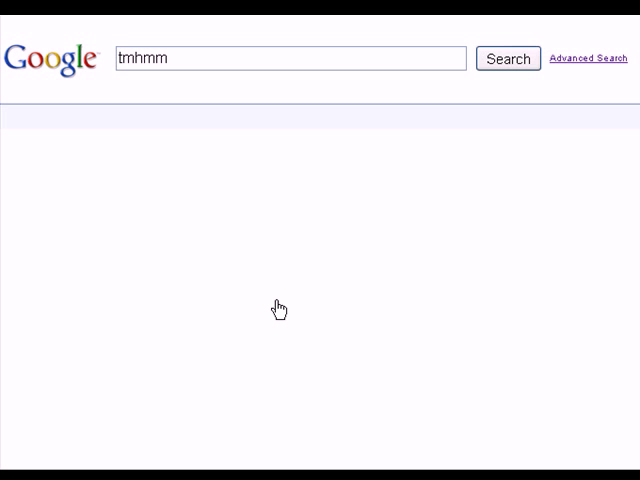
# Load the 'tmhmm' results with TMHMM Server v. 2.0 listed first.
pyautogui.click(508, 60)
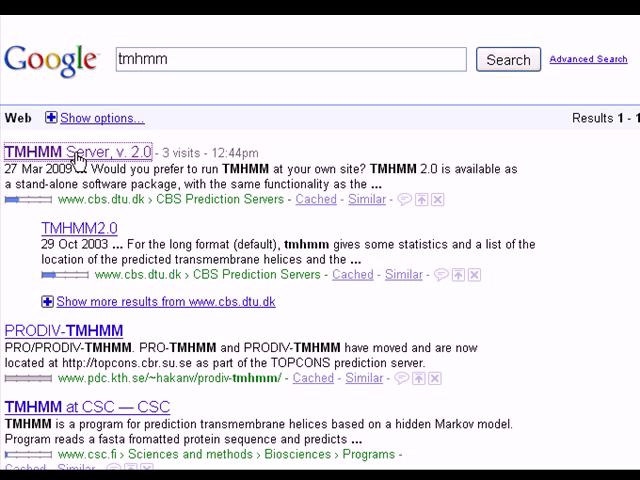
# Go to the TMHMM Server v. 2.0 page with its sequence submission form.
pyautogui.click(76, 152)
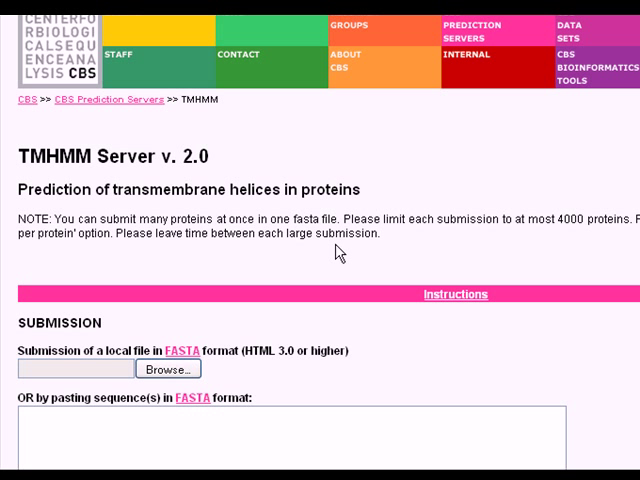
pyautogui.moveTo(546, 250)
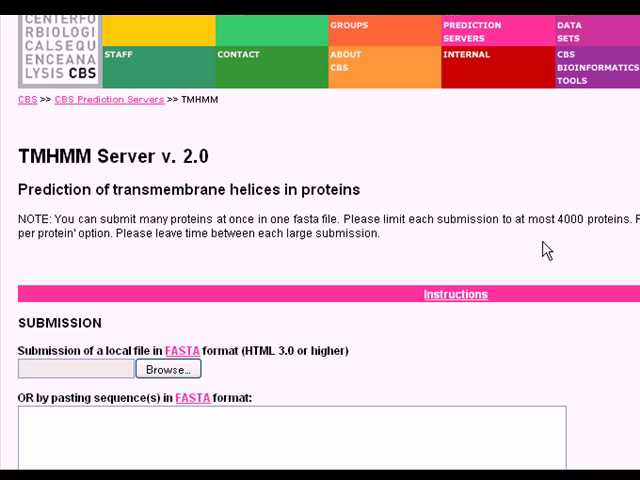
pyautogui.moveTo(44, 180)
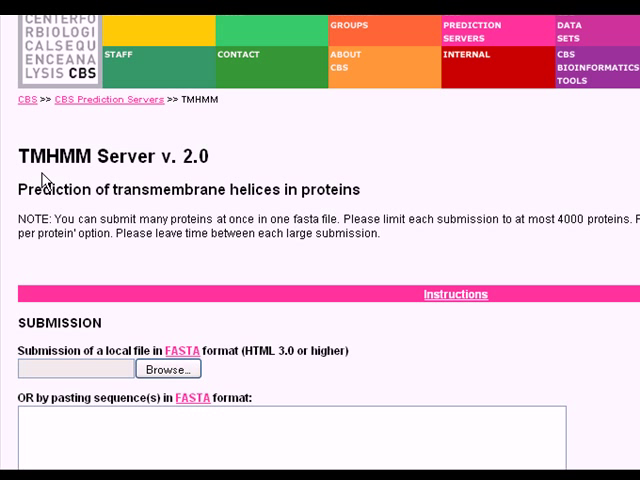
pyautogui.moveTo(56, 178)
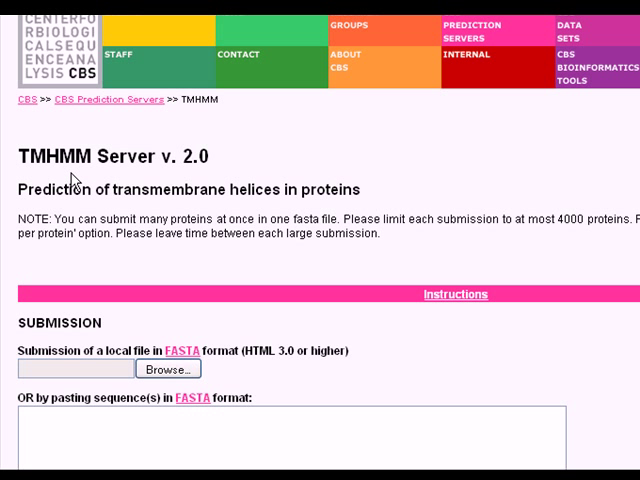
pyautogui.moveTo(220, 216)
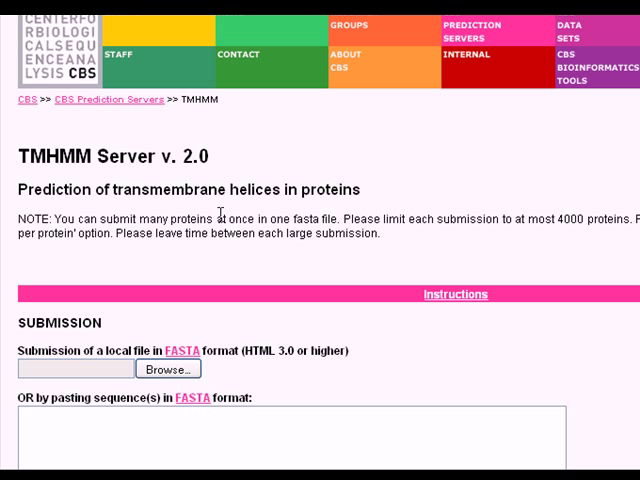
pyautogui.moveTo(548, 246)
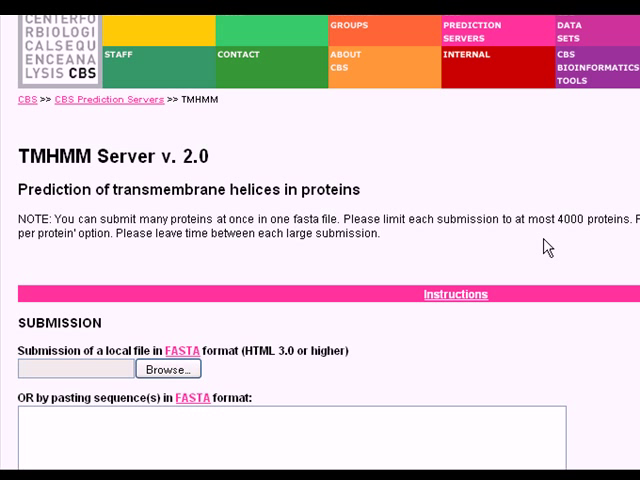
pyautogui.moveTo(602, 264)
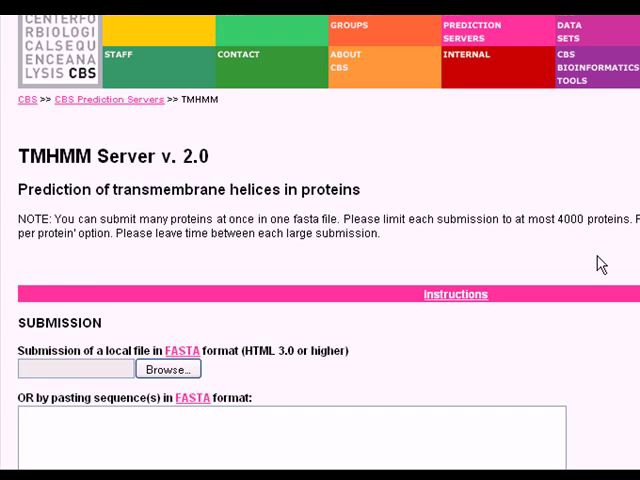
# Scroll down to the sequence box, keeping 'Extensive, with graphics' output selected.
pyautogui.scroll(-3)
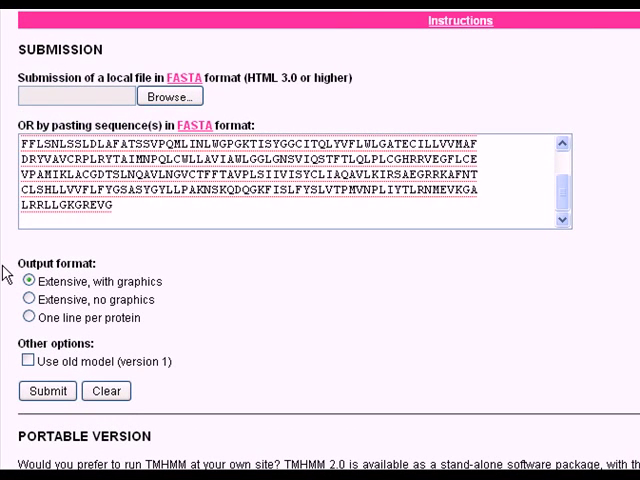
pyautogui.moveTo(38, 324)
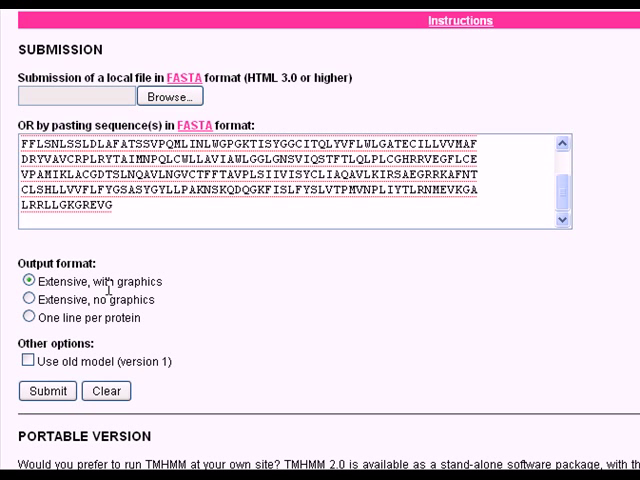
pyautogui.moveTo(104, 318)
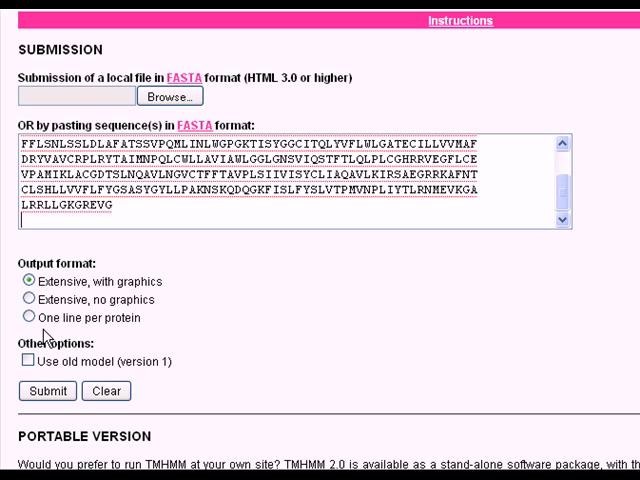
pyautogui.moveTo(56, 300)
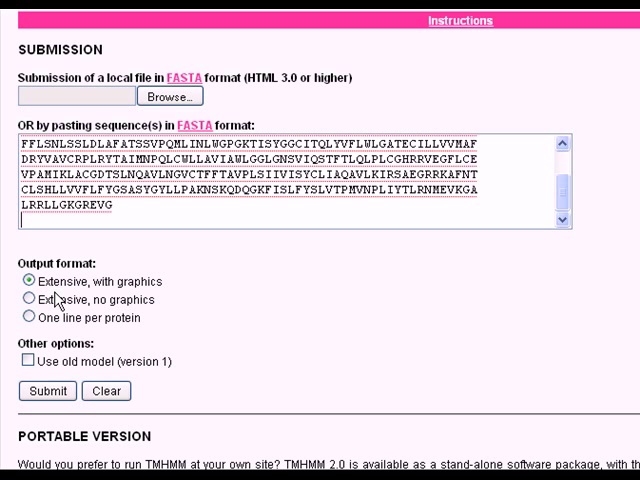
pyautogui.moveTo(64, 288)
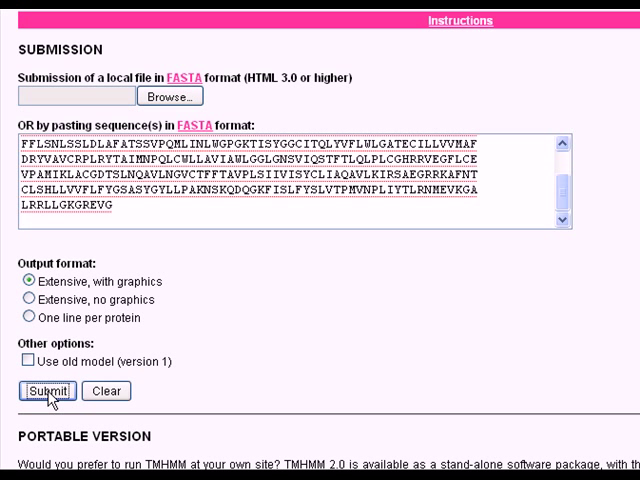
pyautogui.click(46, 392)
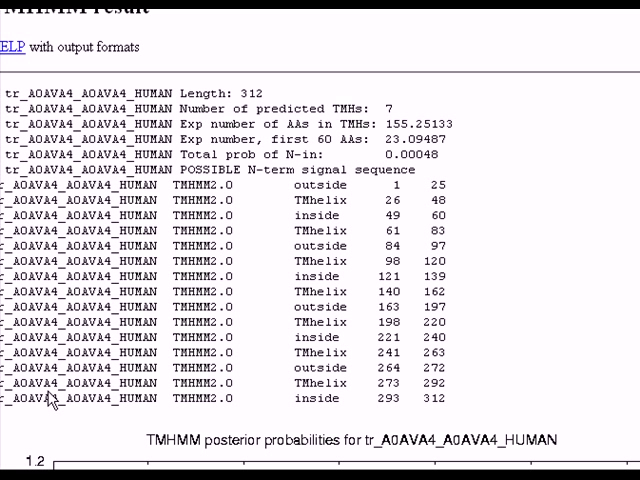
pyautogui.moveTo(224, 132)
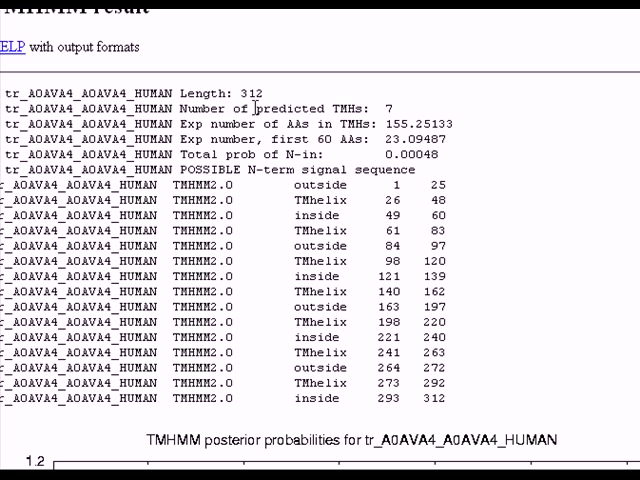
pyautogui.moveTo(400, 112)
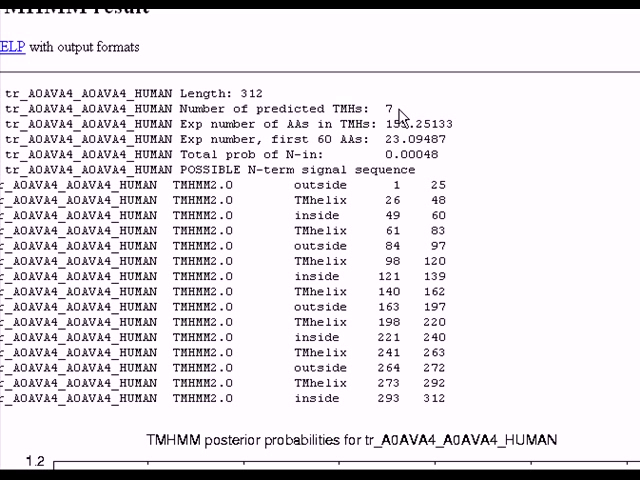
pyautogui.moveTo(292, 200)
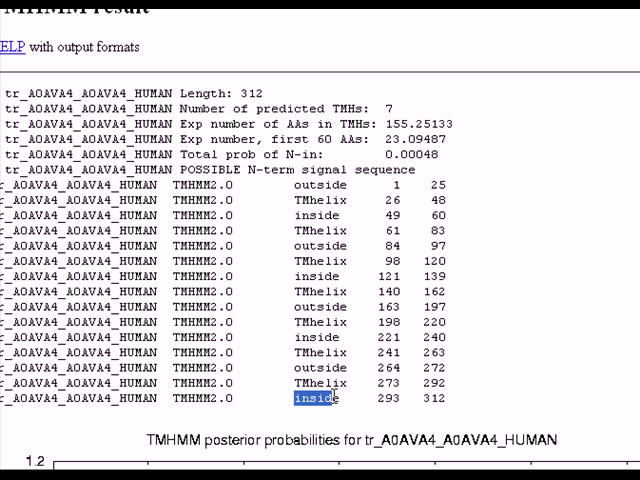
pyautogui.moveTo(292, 204)
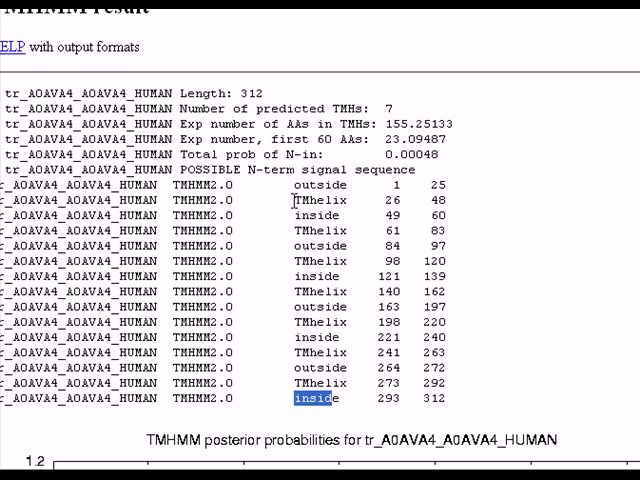
pyautogui.doubleClick(320, 200)
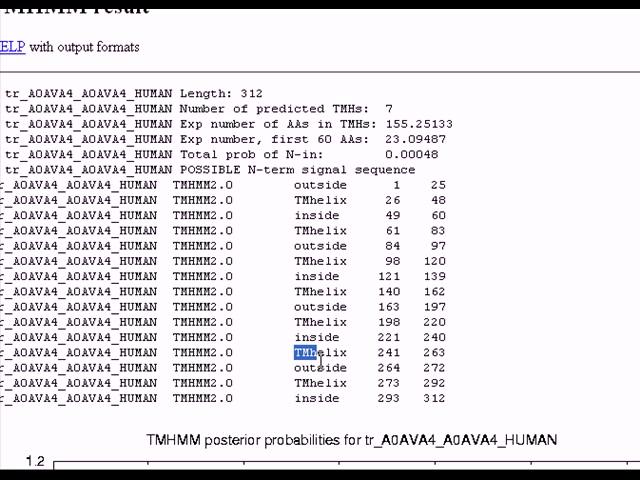
# Scroll to the posterior probability plot for tr_A0AVA4_A0AVA4_HUMAN with its seven peaks.
pyautogui.scroll(-3)
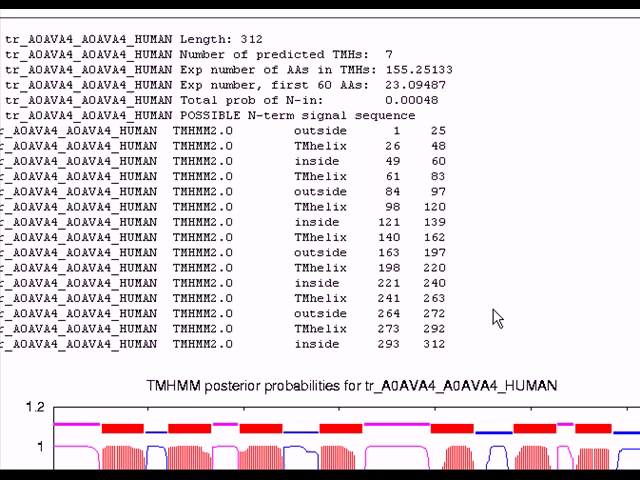
pyautogui.scroll(-3)
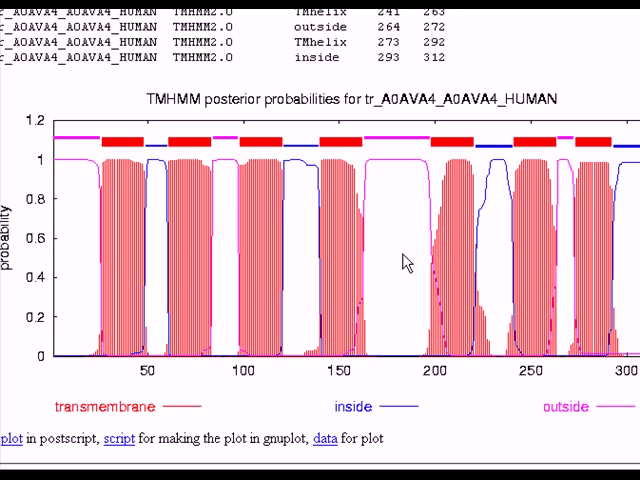
pyautogui.moveTo(304, 218)
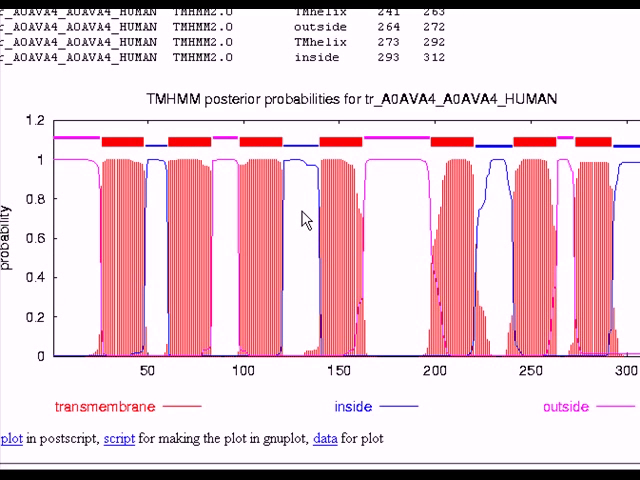
pyautogui.moveTo(144, 262)
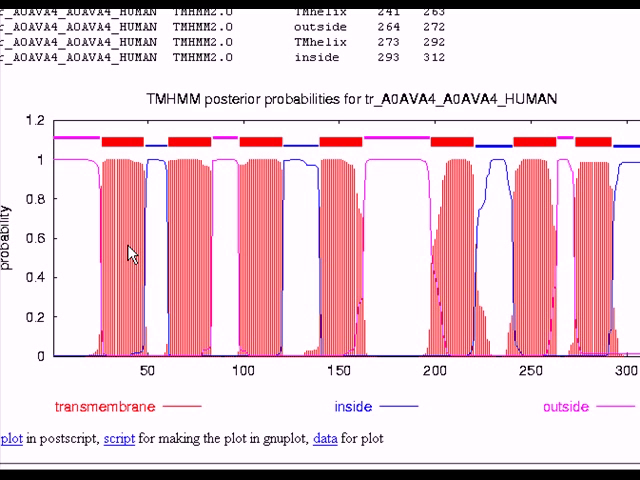
pyautogui.moveTo(124, 156)
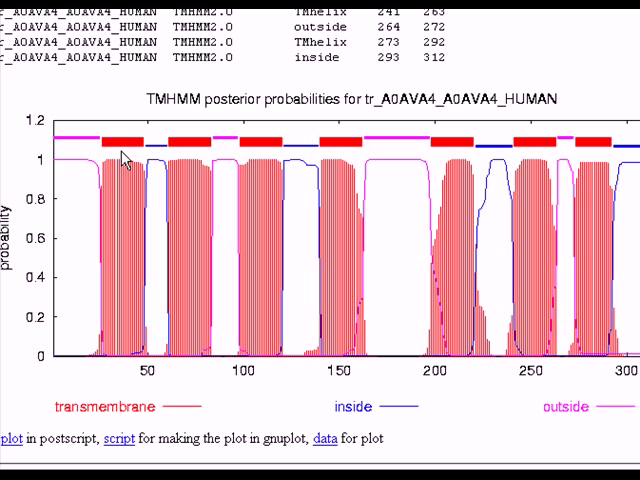
pyautogui.moveTo(344, 150)
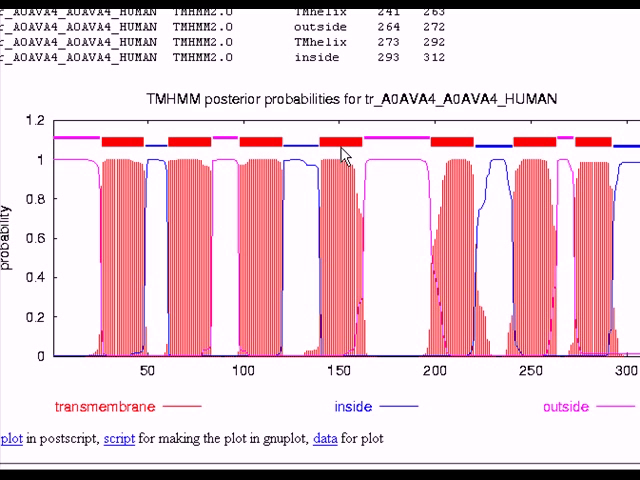
pyautogui.moveTo(546, 232)
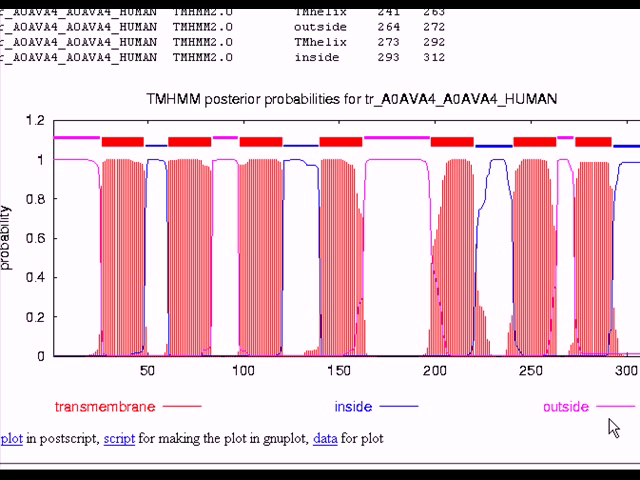
pyautogui.moveTo(124, 360)
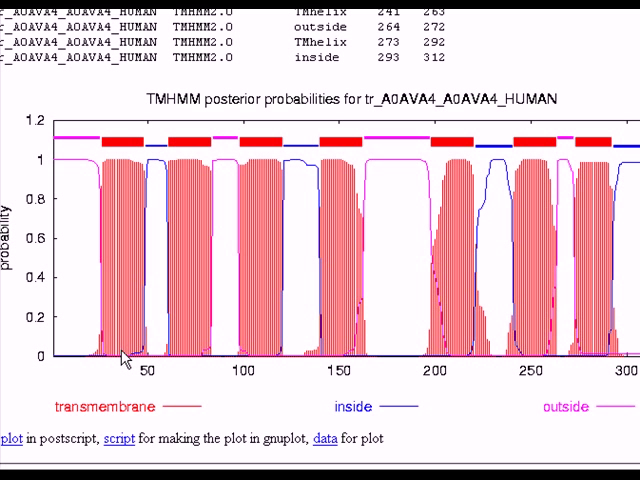
pyautogui.moveTo(124, 284)
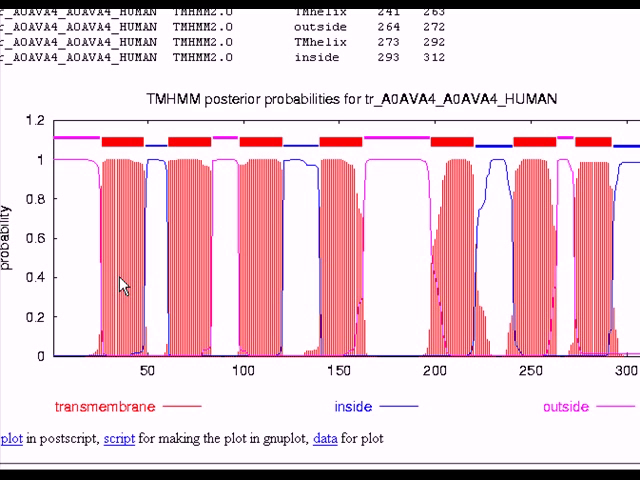
pyautogui.moveTo(176, 164)
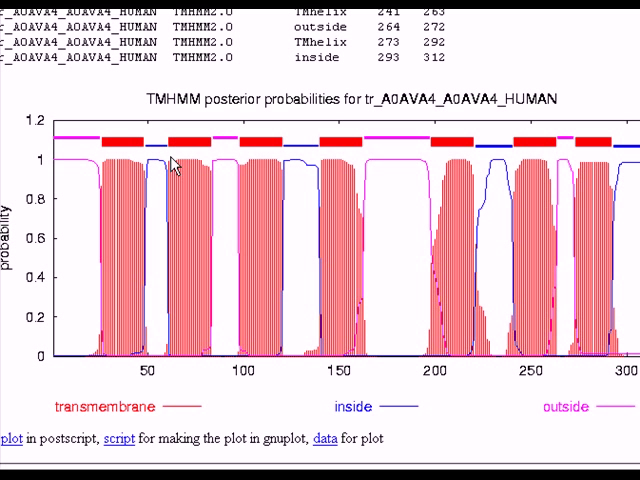
pyautogui.moveTo(348, 312)
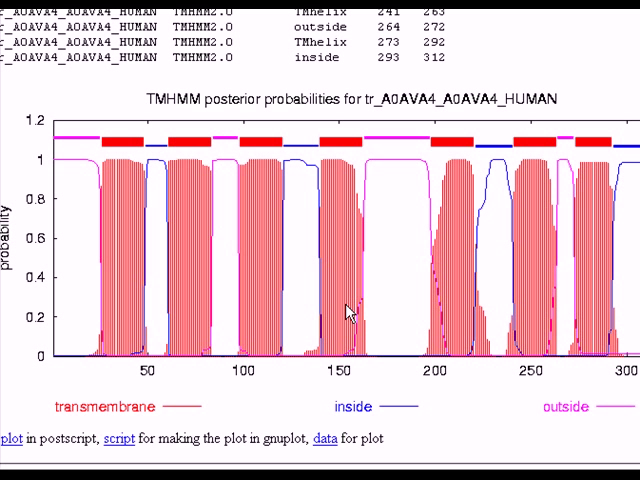
pyautogui.moveTo(432, 310)
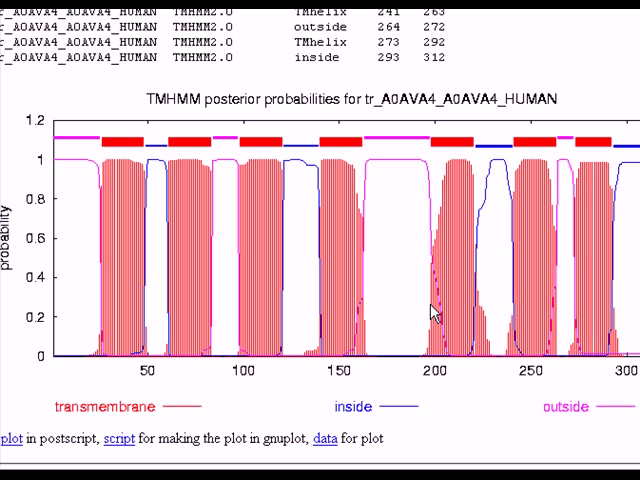
pyautogui.moveTo(398, 284)
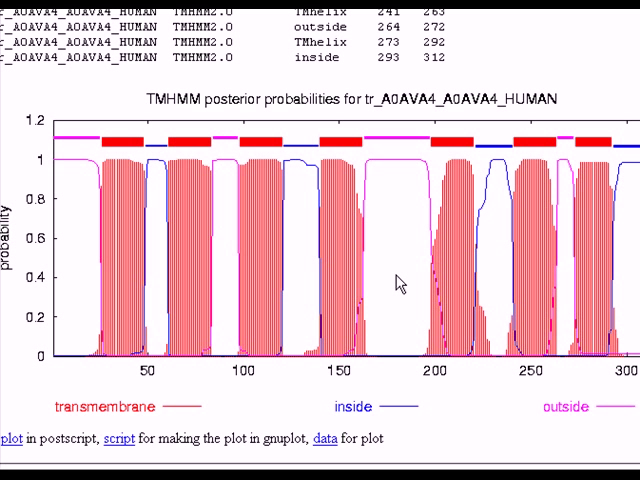